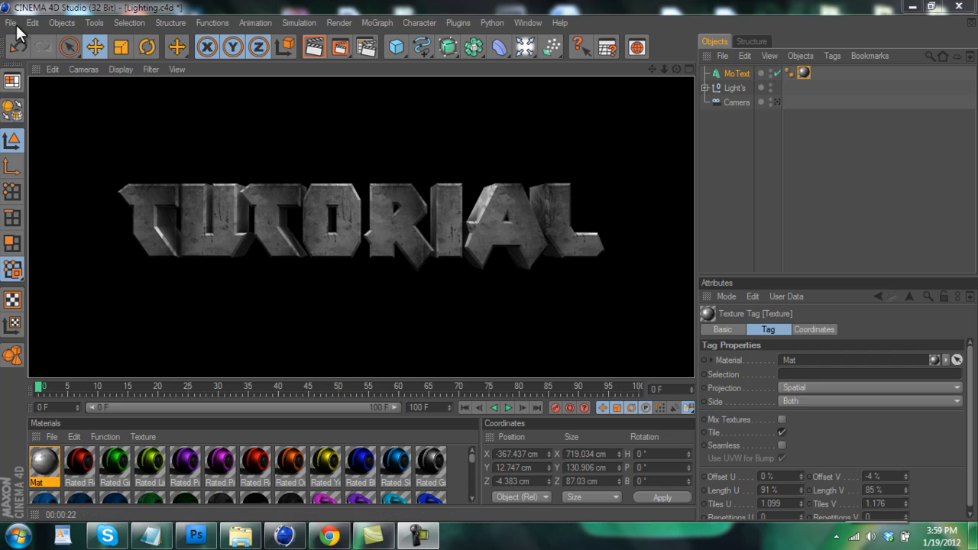
Open the Lighting project again via File > Open and confirm reopening it as a fresh copy.
{"action": "left_click", "coordinate": [12, 23]}
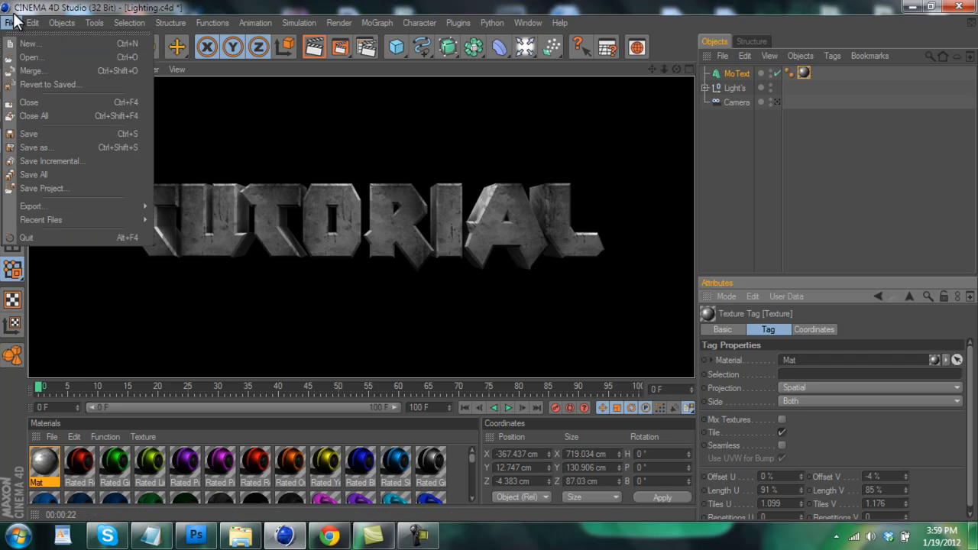
{"action": "left_click", "coordinate": [30, 58]}
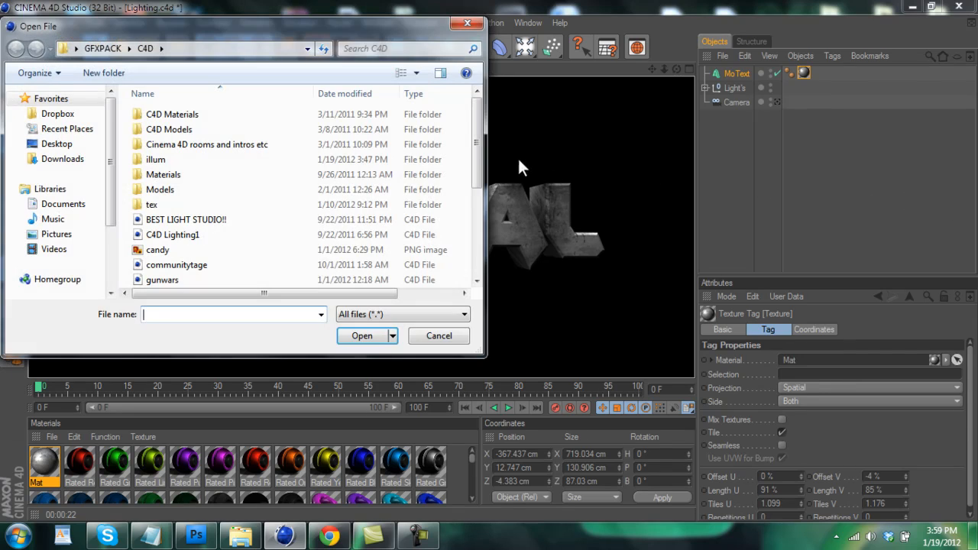
{"action": "scroll", "scroll_direction": "down", "scroll_amount": 3}
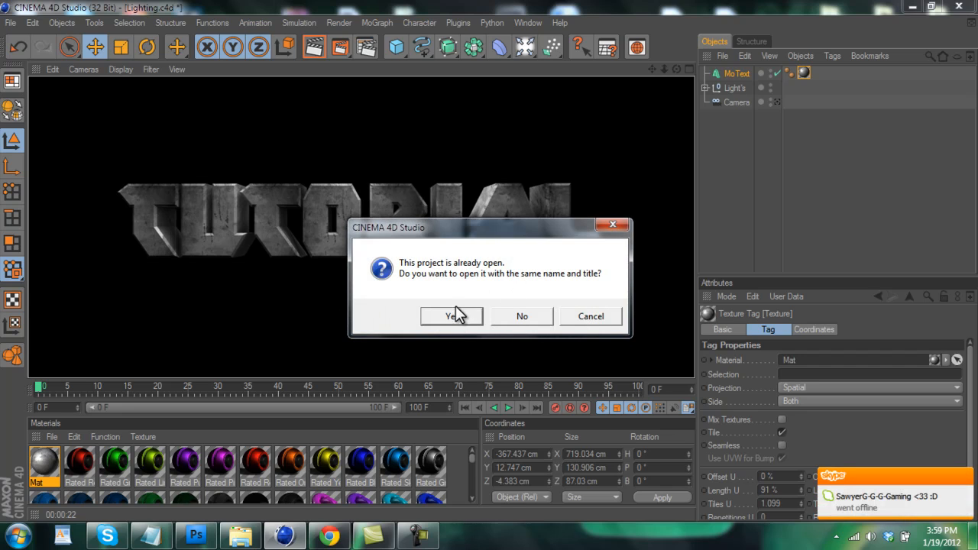
{"action": "left_click", "coordinate": [450, 316]}
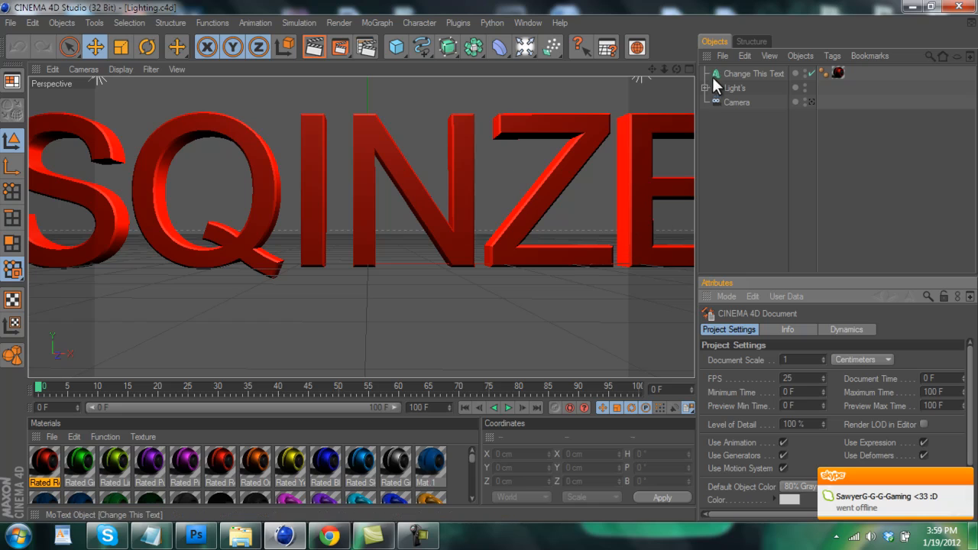
Delete the red placeholder text and add a MoText object, nudged slightly left.
{"action": "left_click", "coordinate": [752, 73]}
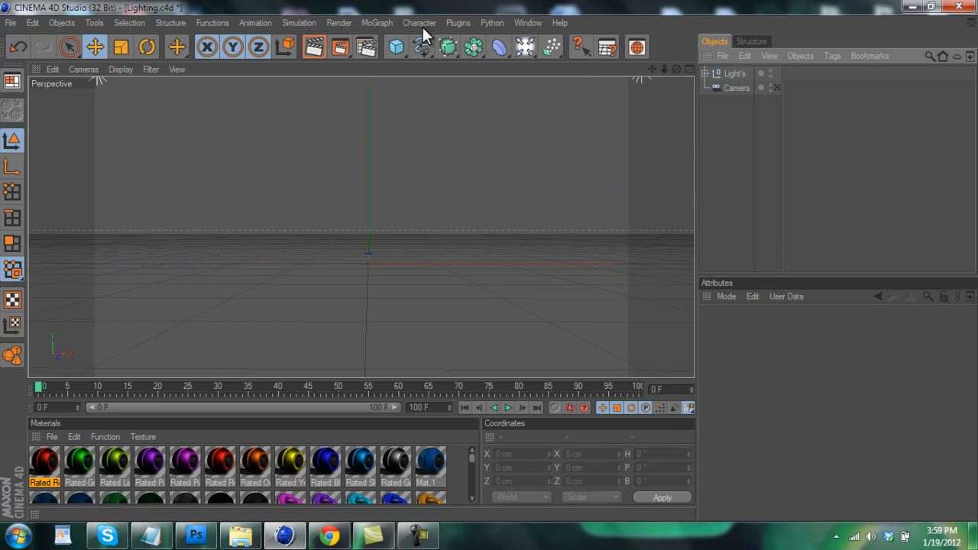
{"action": "left_click", "coordinate": [376, 23]}
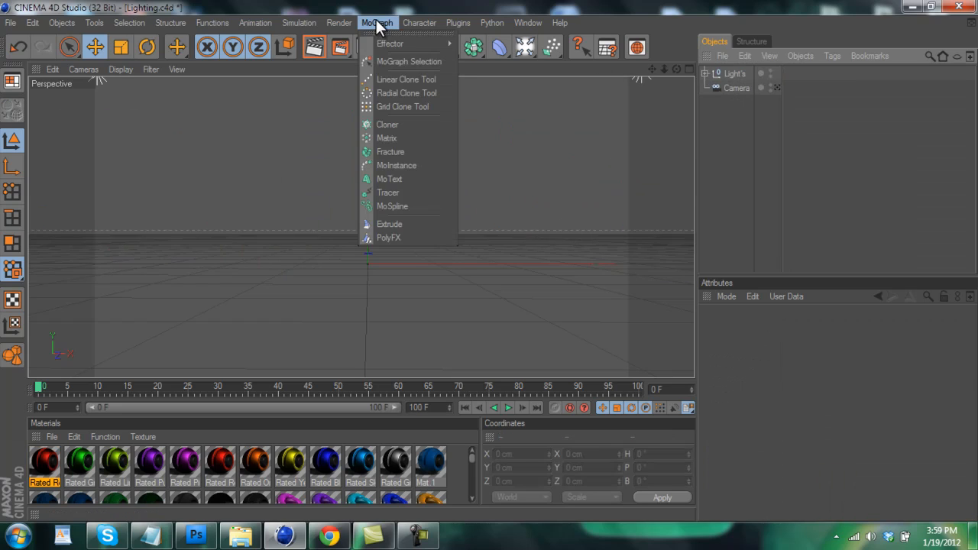
{"action": "mouse_move", "coordinate": [391, 179]}
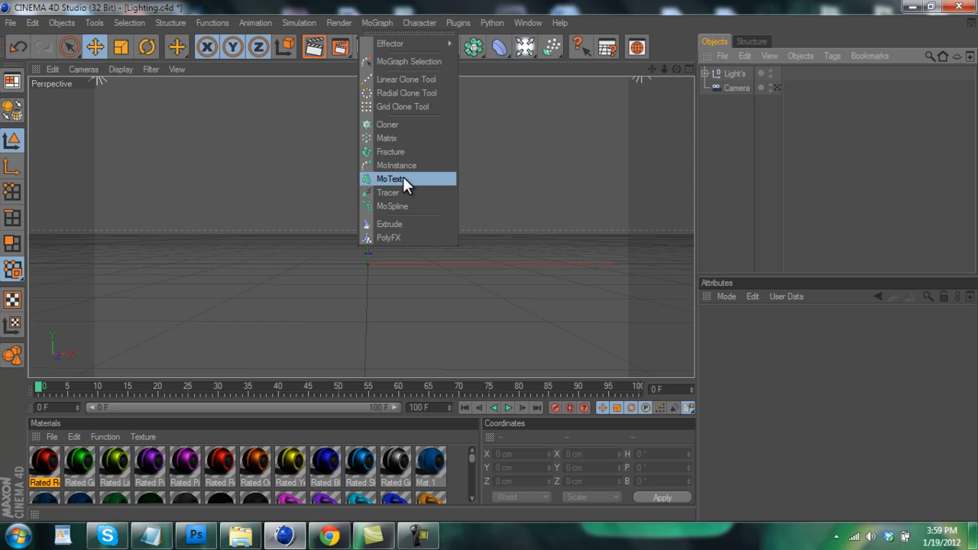
{"action": "left_click", "coordinate": [391, 179]}
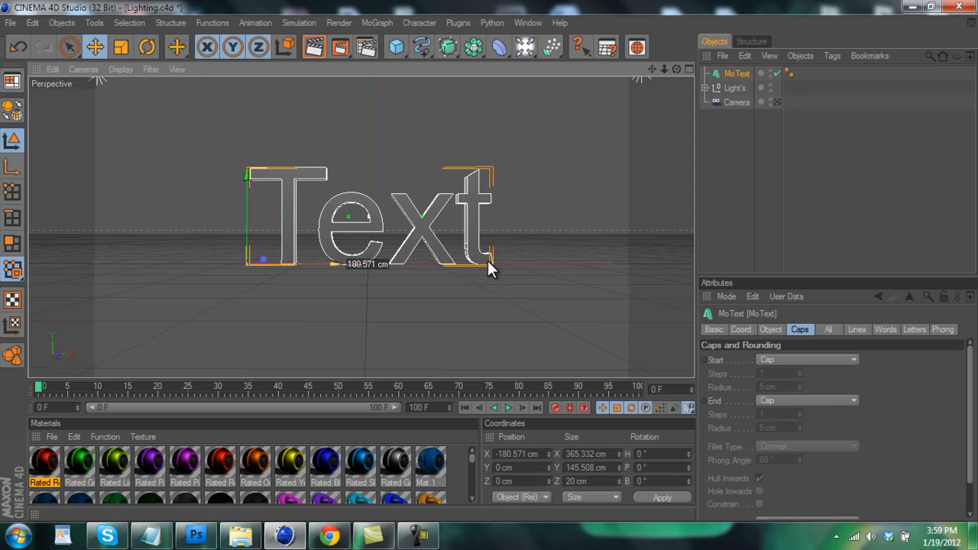
{"action": "left_click_drag", "start_coordinate": [489, 267], "coordinate": [367, 248]}
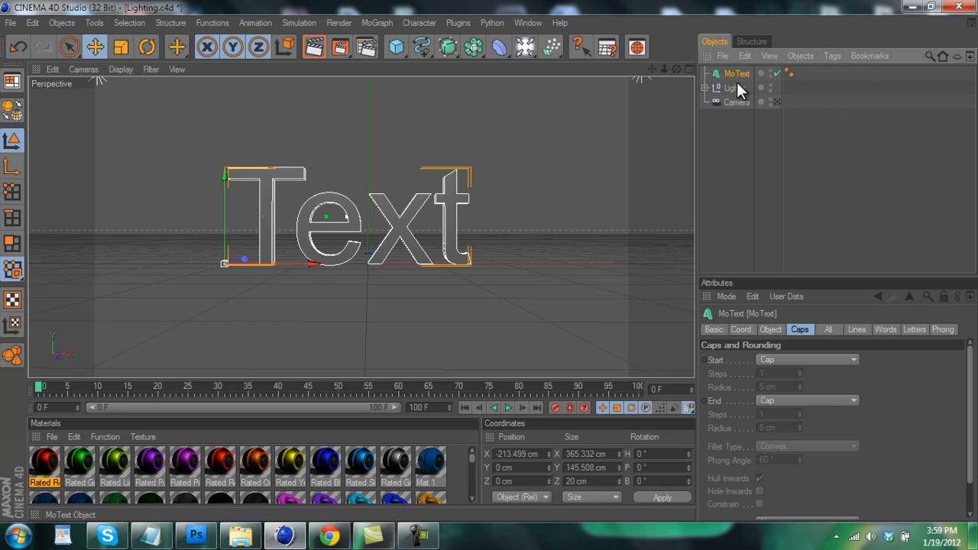
Set the MoText content to 'Tutorial' and choose the XAR font.
{"action": "left_click", "coordinate": [770, 330]}
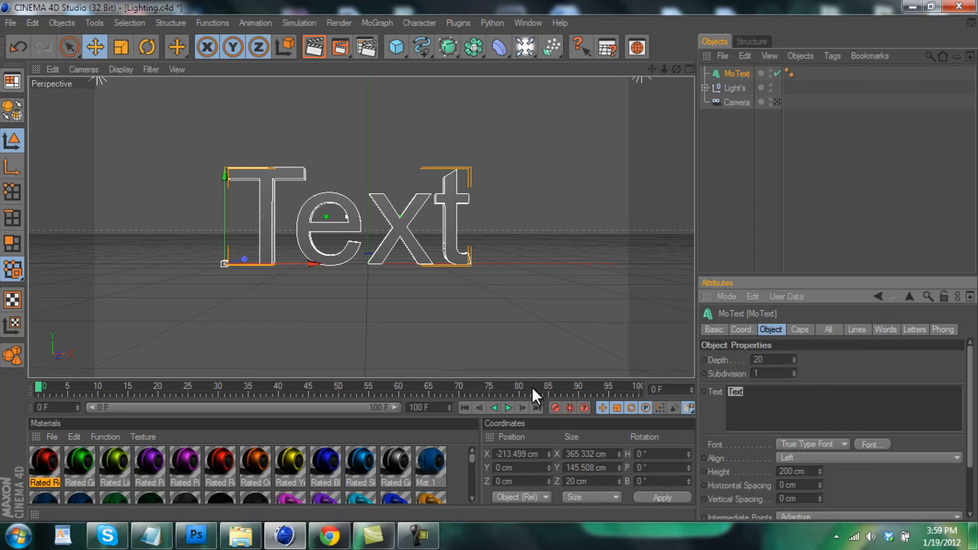
{"action": "type", "text": "Tutorial"}
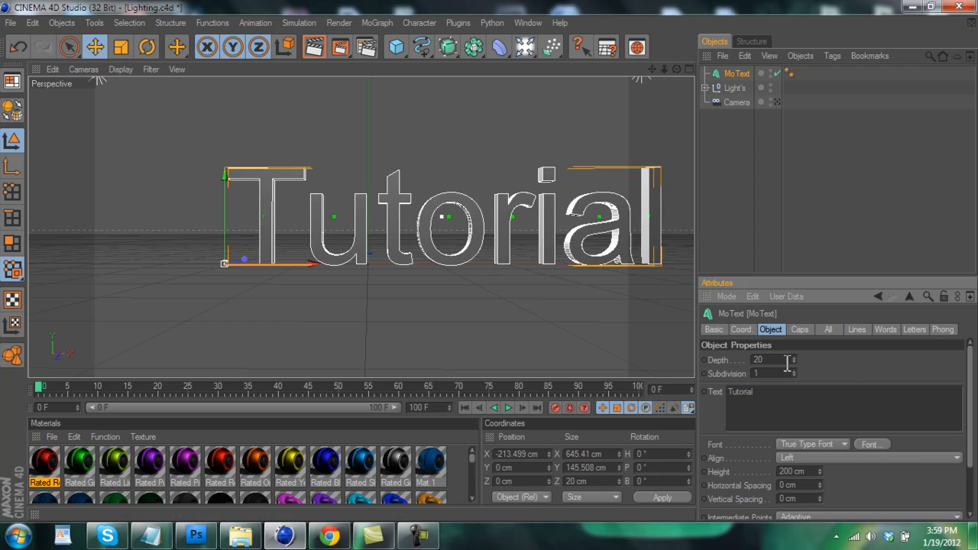
{"action": "left_click", "coordinate": [871, 443]}
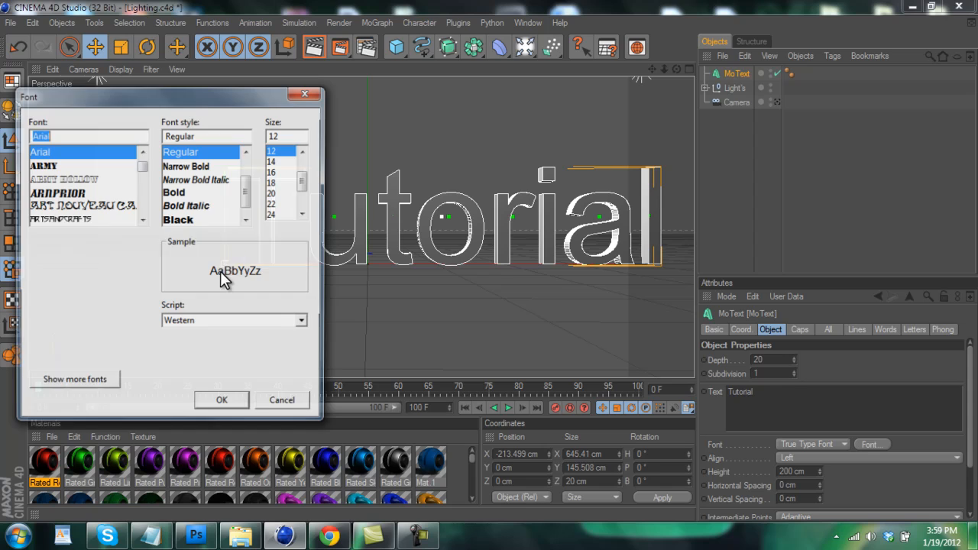
{"action": "type", "text": "x"}
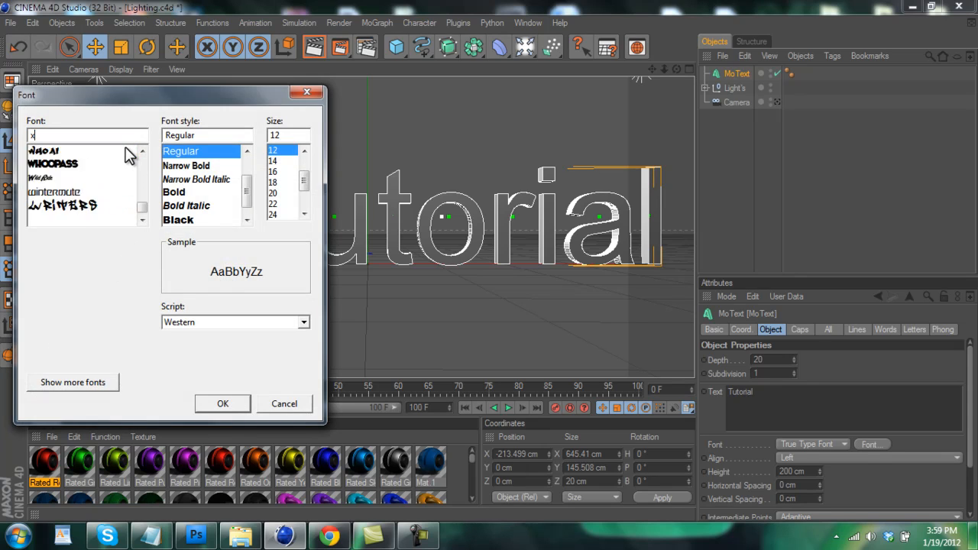
{"action": "type", "text": "ar"}
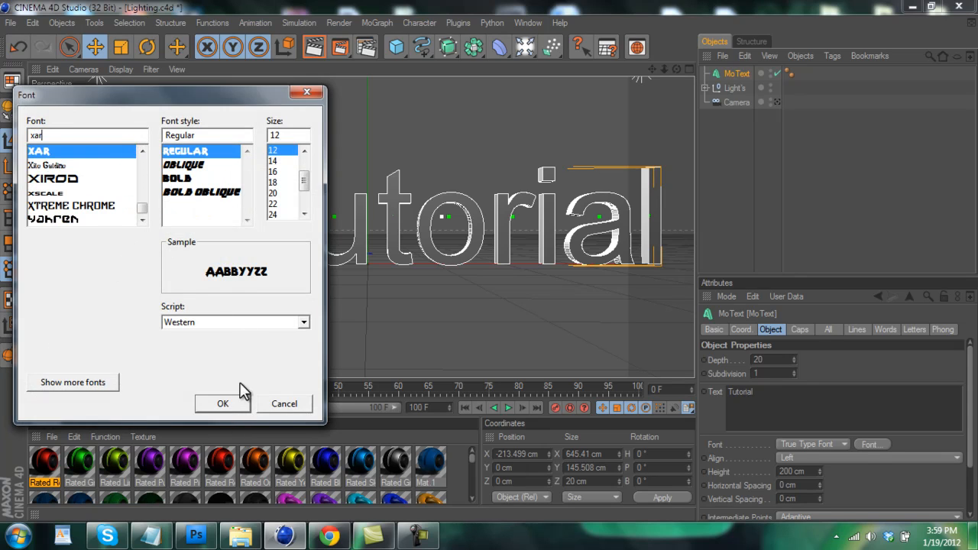
{"action": "left_click", "coordinate": [224, 403]}
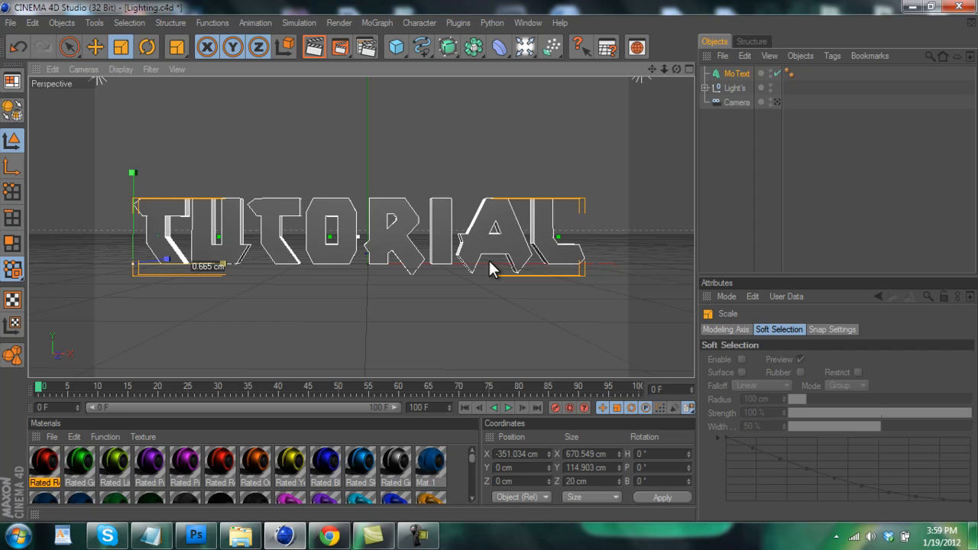
Set the MoText Start and End caps to Fillet Cap with a small radius.
{"action": "left_click", "coordinate": [94, 48]}
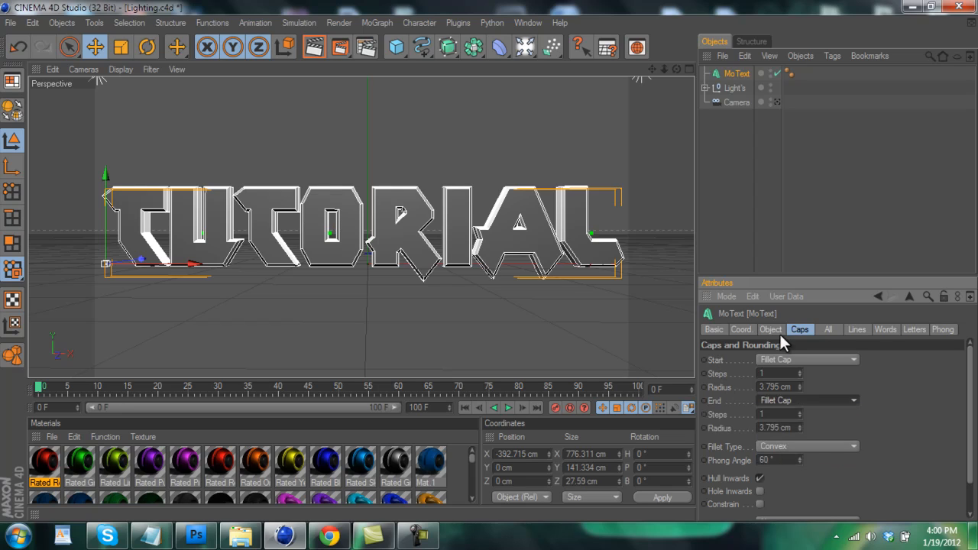
{"action": "left_click", "coordinate": [770, 330]}
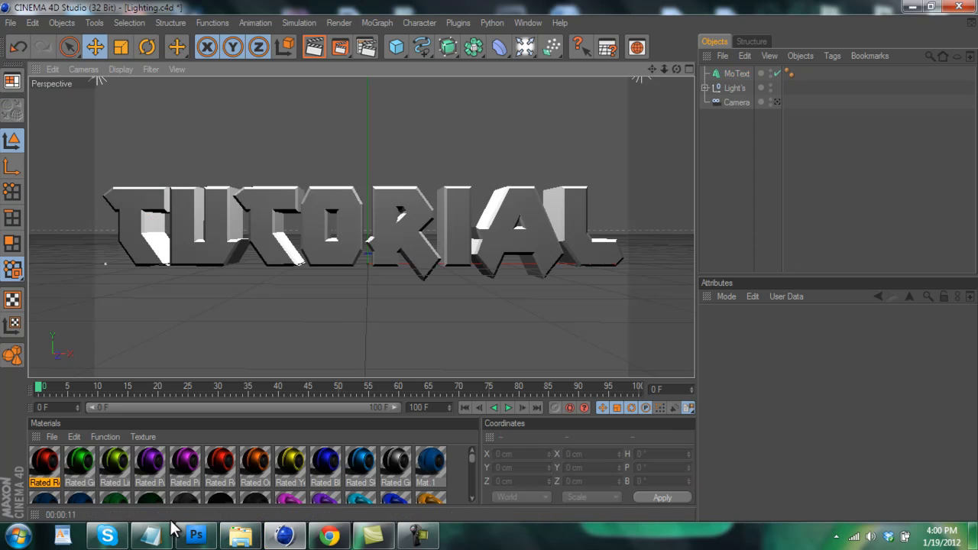
{"action": "mouse_move", "coordinate": [471, 468]}
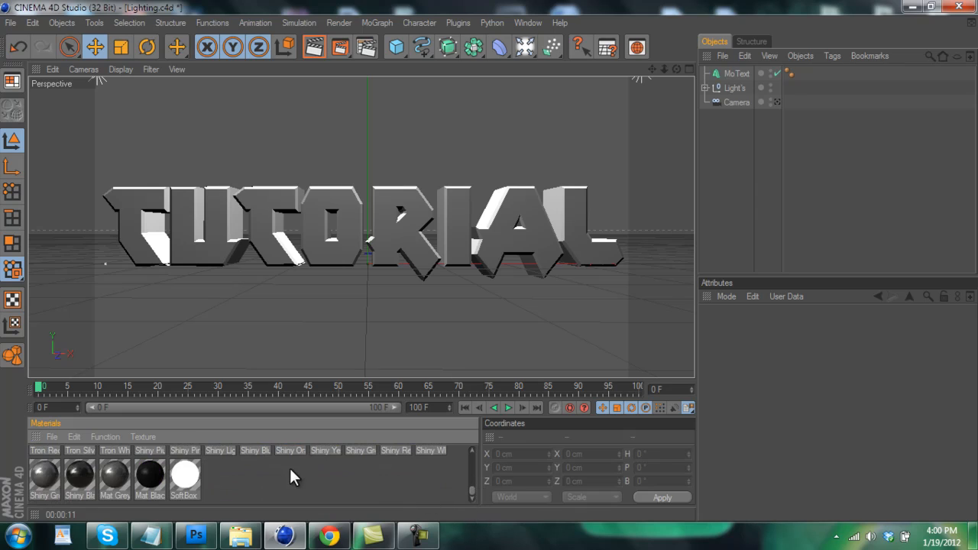
{"action": "mouse_move", "coordinate": [69, 434]}
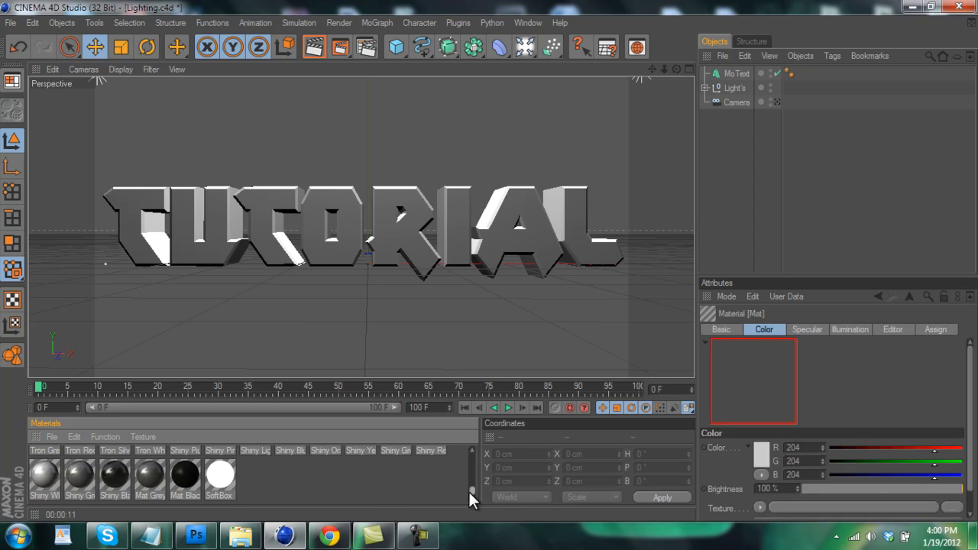
Scroll the Material Manager to reach the Mat material's colour settings.
{"action": "scroll", "scroll_direction": "down", "scroll_amount": 3}
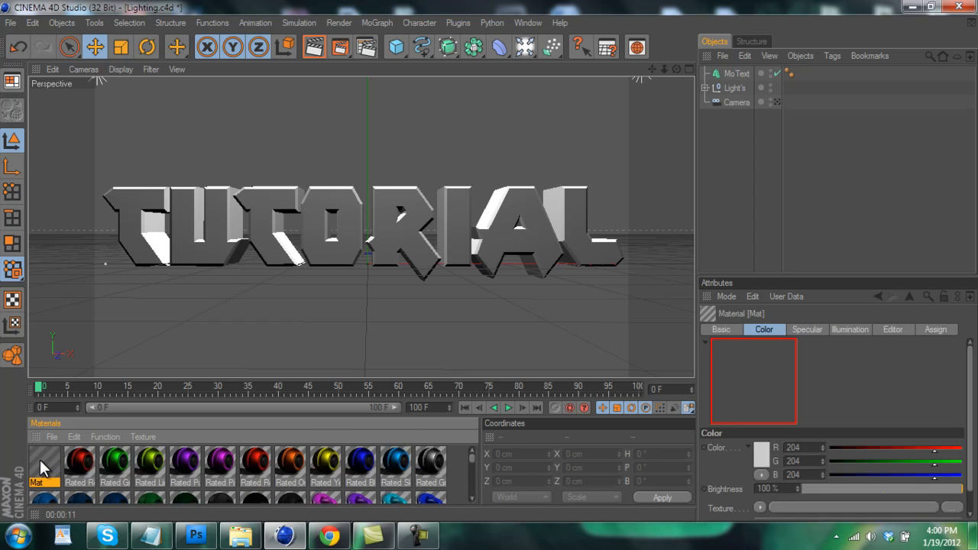
Load Grunge Wall.jpg as the Mat material's Color texture, copying it next to the document.
{"action": "double_click", "coordinate": [44, 461]}
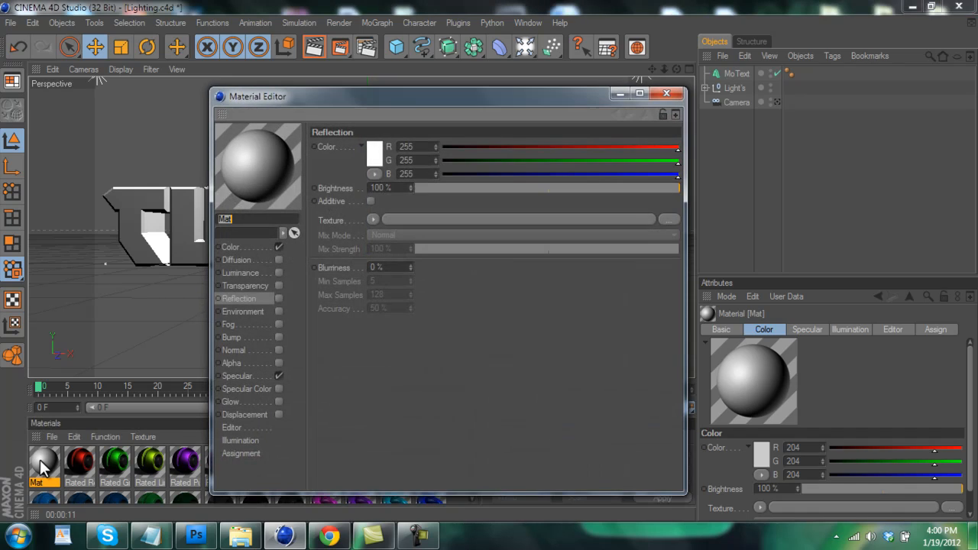
{"action": "mouse_move", "coordinate": [154, 328]}
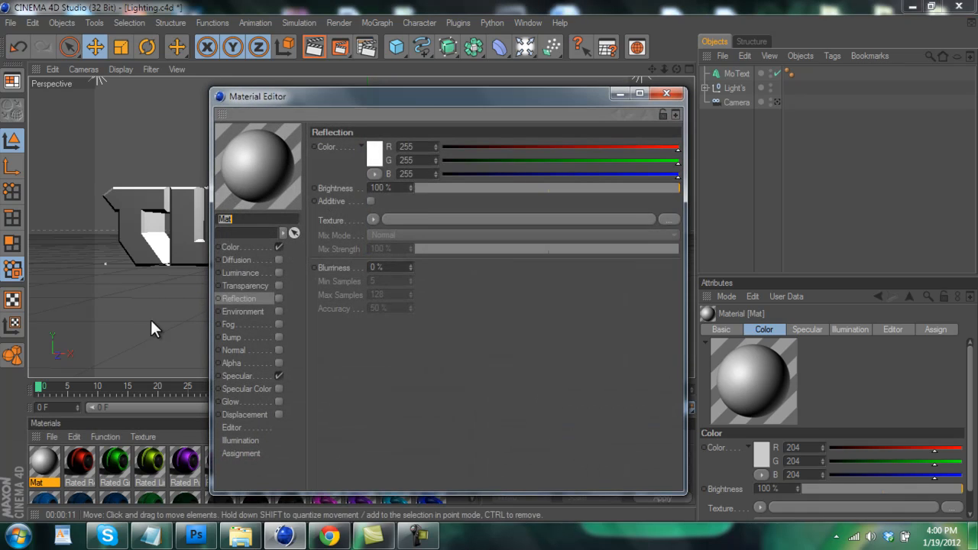
{"action": "left_click", "coordinate": [232, 247]}
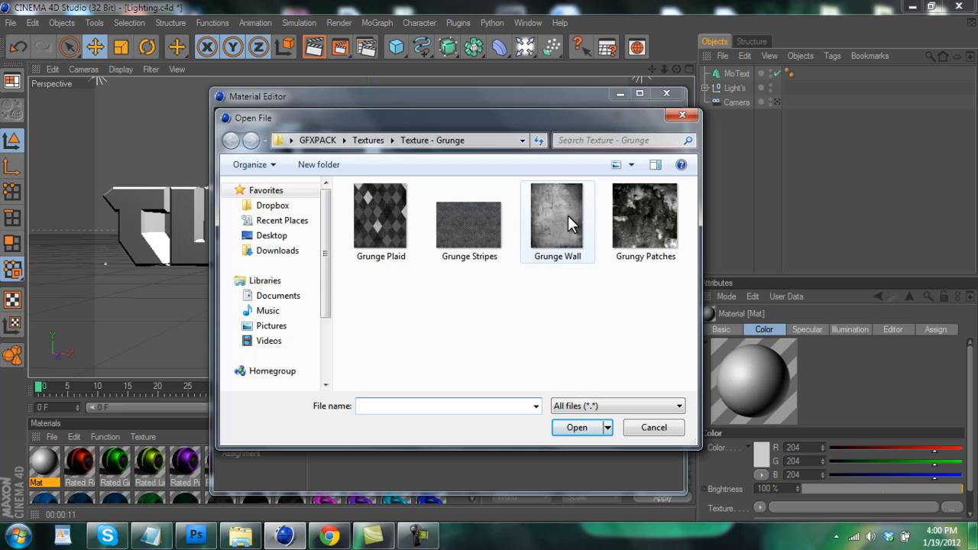
{"action": "mouse_move", "coordinate": [558, 222]}
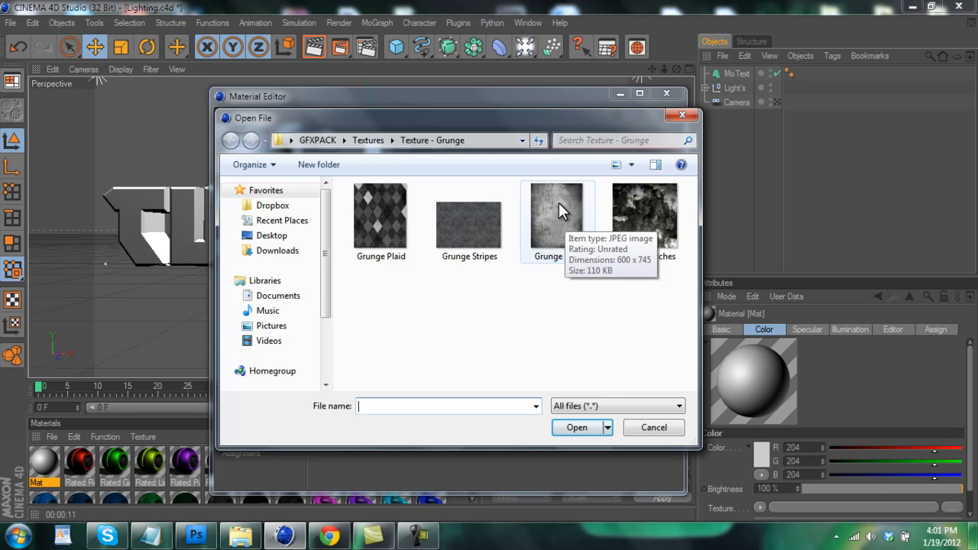
{"action": "double_click", "coordinate": [556, 210]}
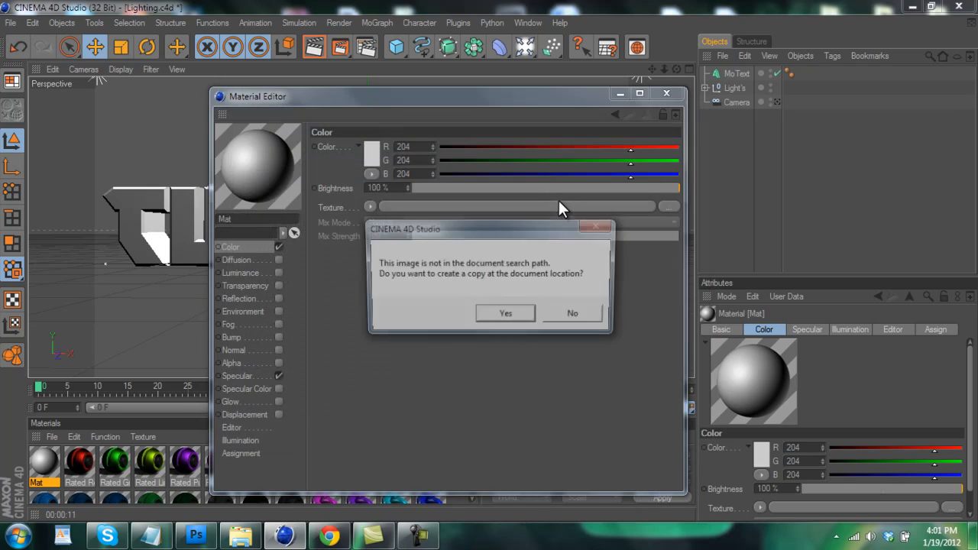
{"action": "left_click", "coordinate": [572, 313]}
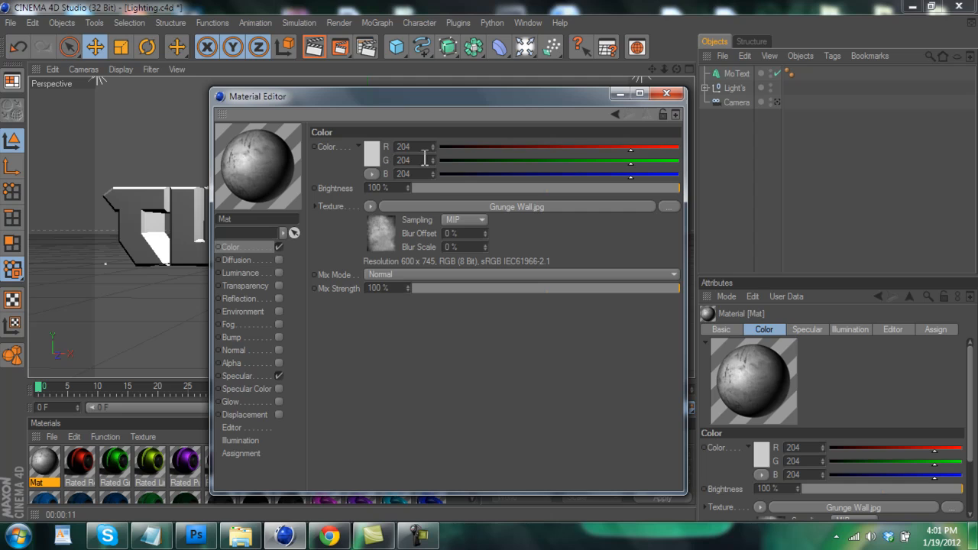
{"action": "left_click", "coordinate": [666, 93]}
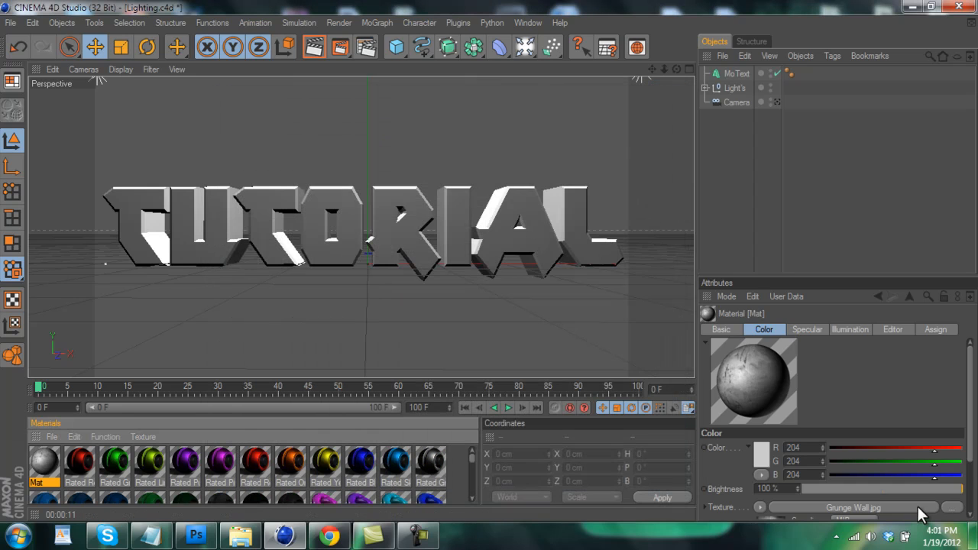
{"action": "mouse_move", "coordinate": [647, 345]}
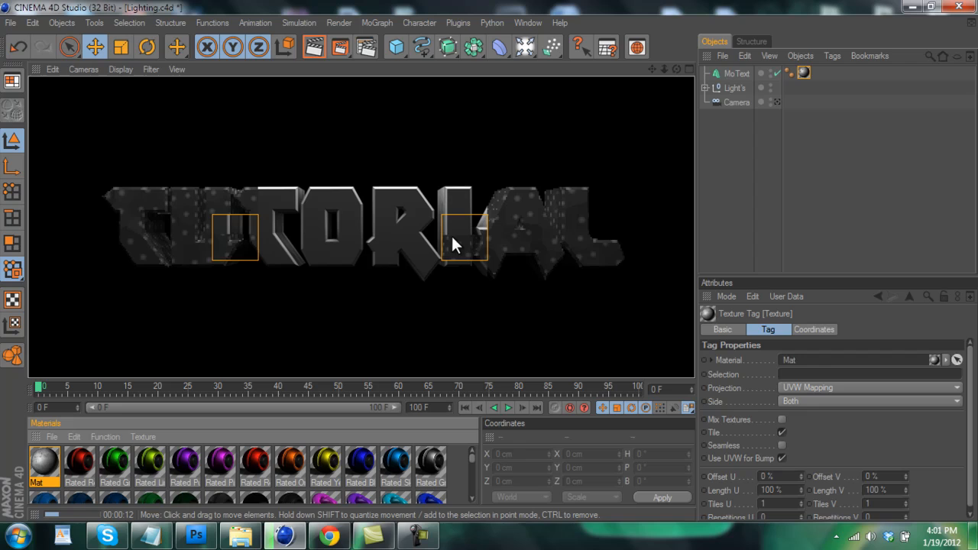
Select the TUTORIAL MoText object carrying the grunge Mat material.
{"action": "left_click", "coordinate": [736, 73]}
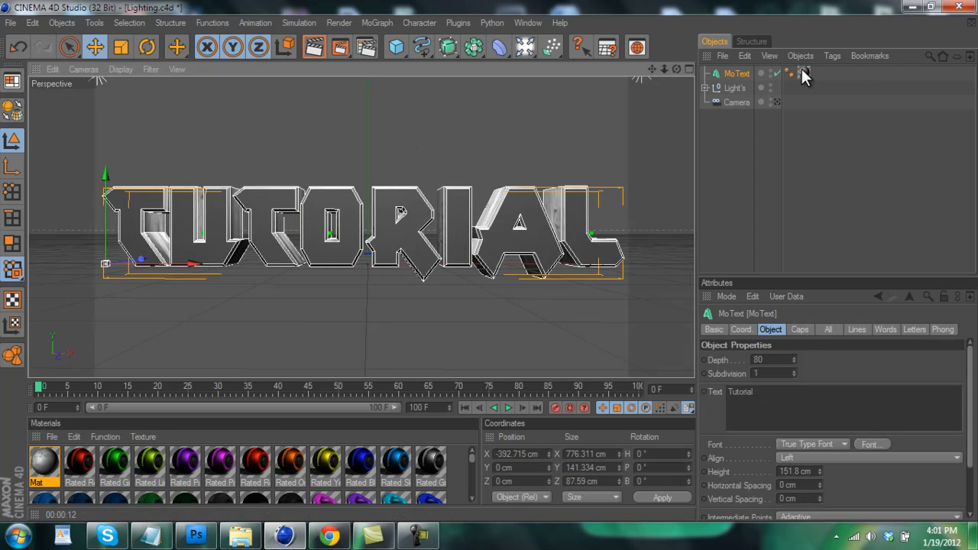
Set the Mat texture tag's Projection to Spatial and render the view.
{"action": "left_click", "coordinate": [792, 73]}
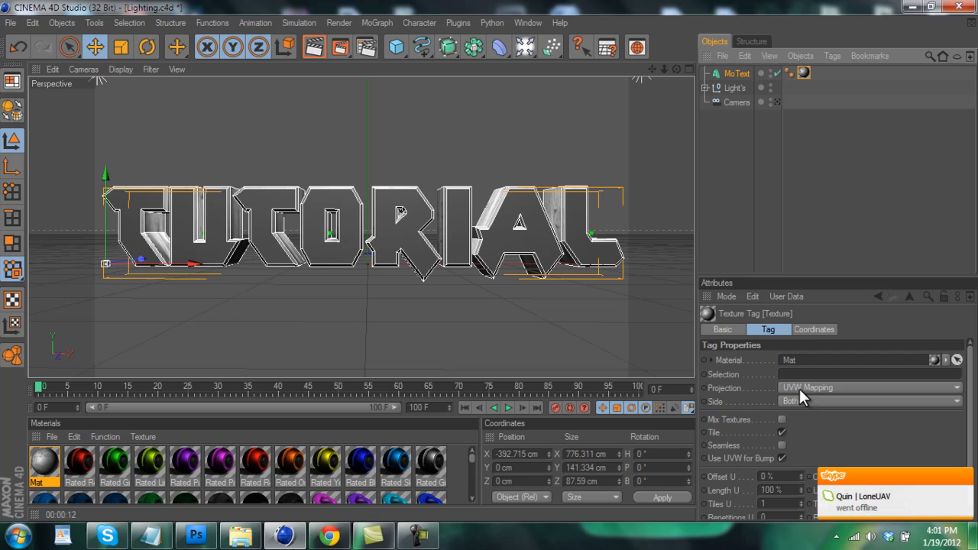
{"action": "mouse_move", "coordinate": [794, 398]}
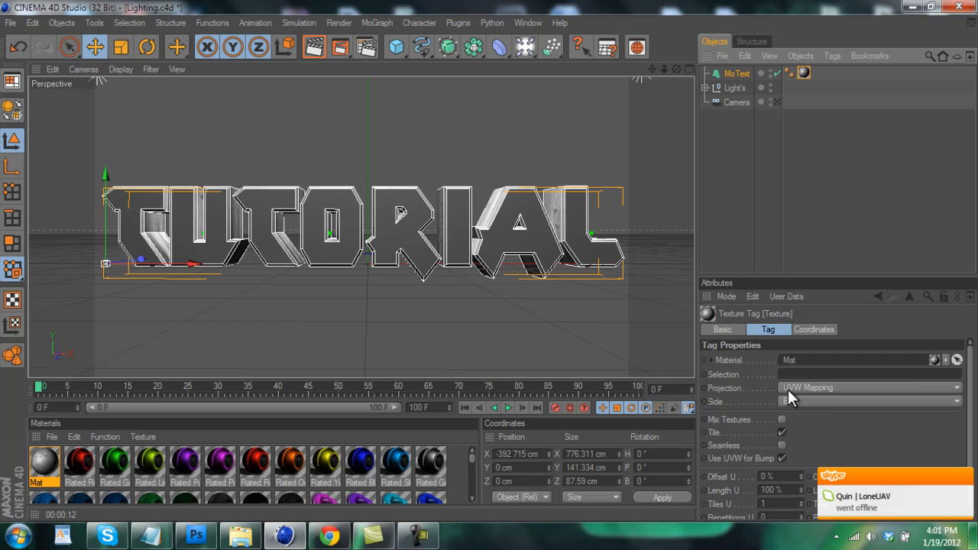
{"action": "left_click", "coordinate": [869, 388]}
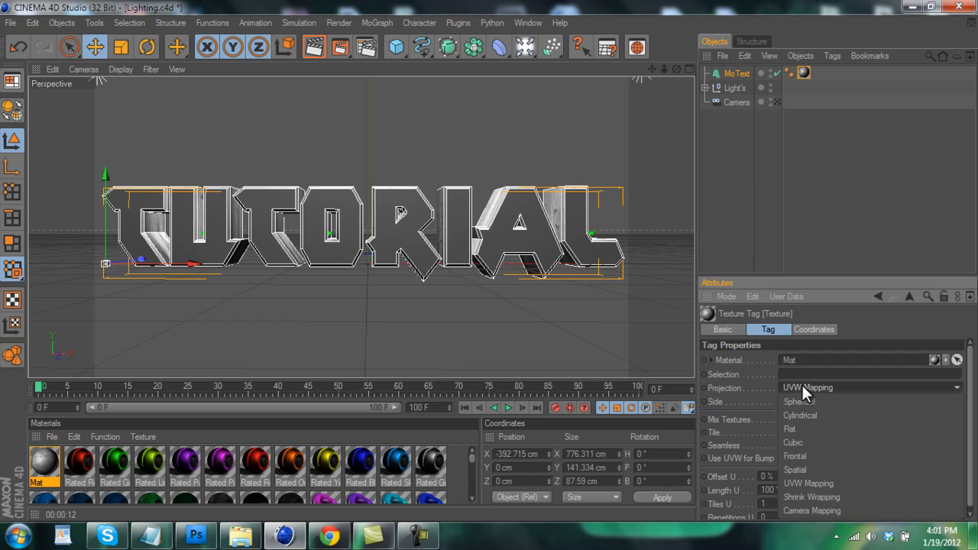
{"action": "mouse_move", "coordinate": [797, 470]}
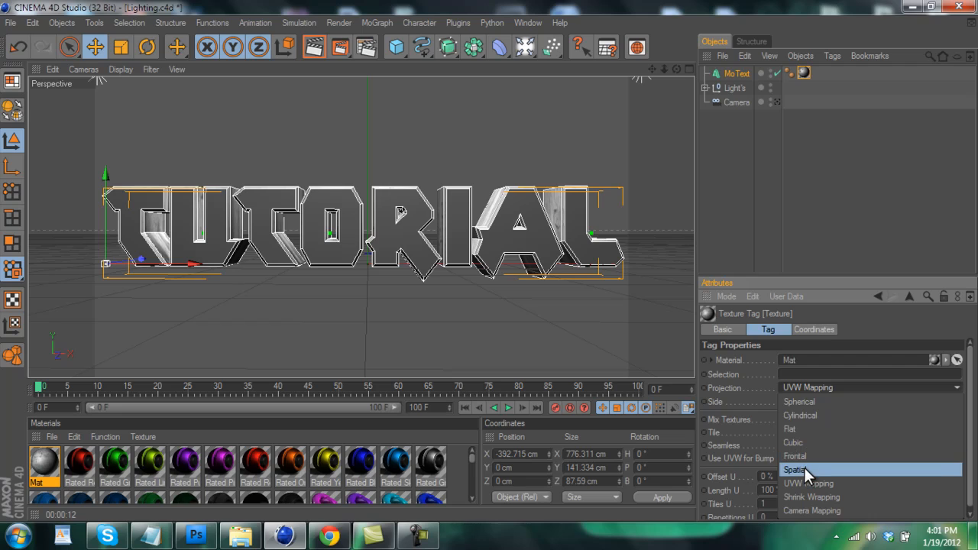
{"action": "left_click", "coordinate": [798, 469]}
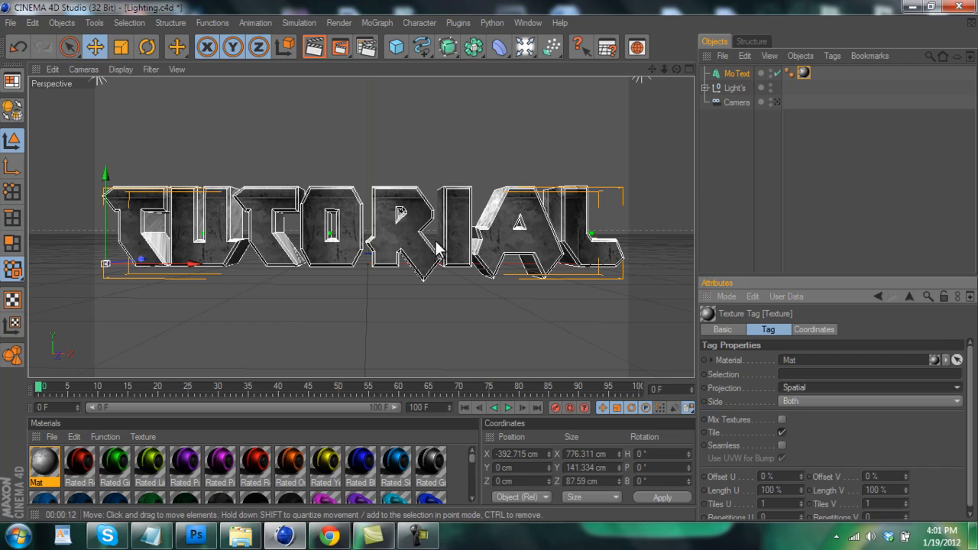
{"action": "left_click", "coordinate": [314, 47]}
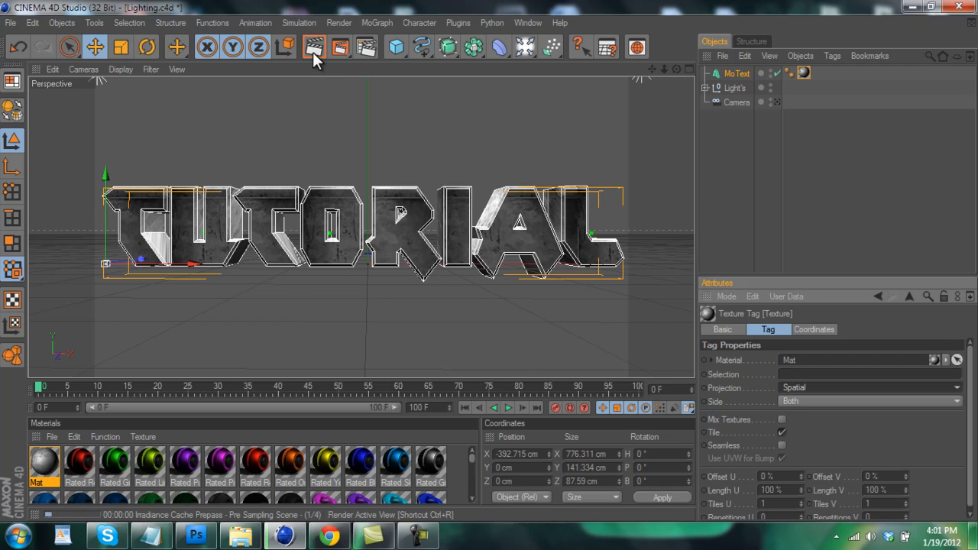
Render the grunge TUTORIAL text and switch over to Photoshop.
{"action": "left_click", "coordinate": [314, 48]}
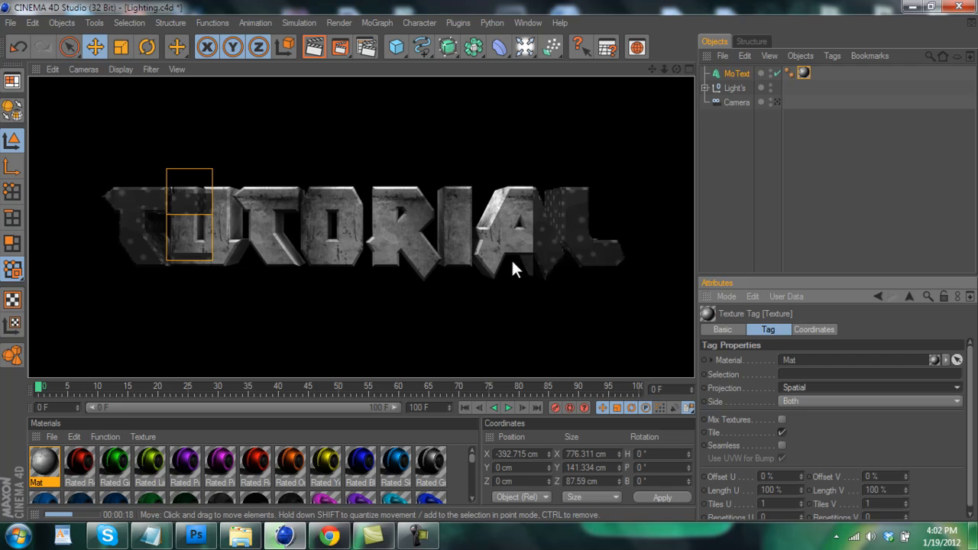
{"action": "mouse_move", "coordinate": [196, 534]}
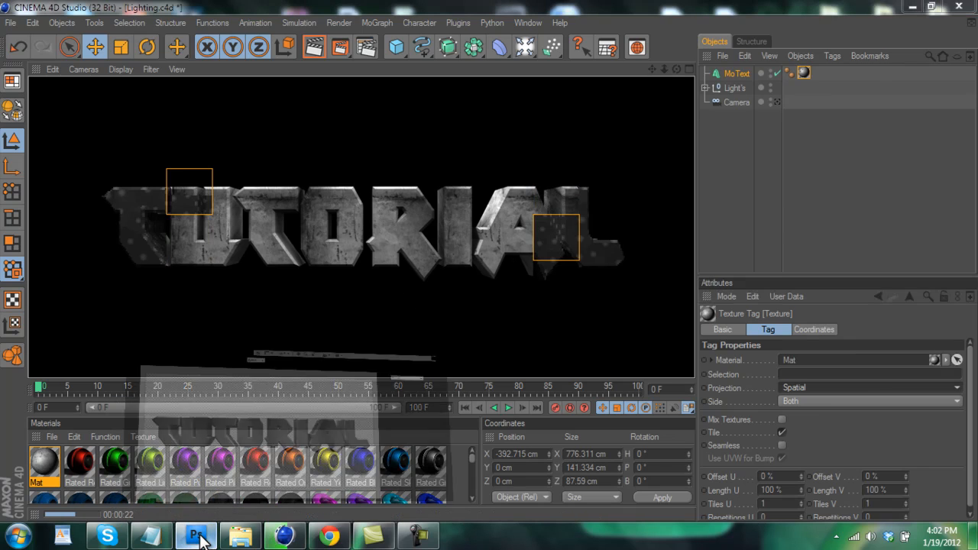
{"action": "left_click", "coordinate": [195, 534]}
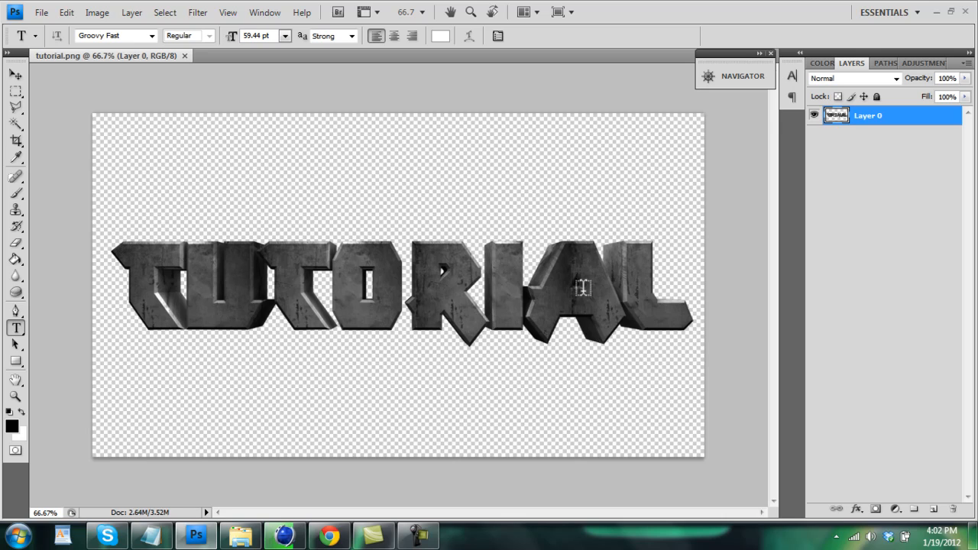
{"action": "mouse_move", "coordinate": [580, 159]}
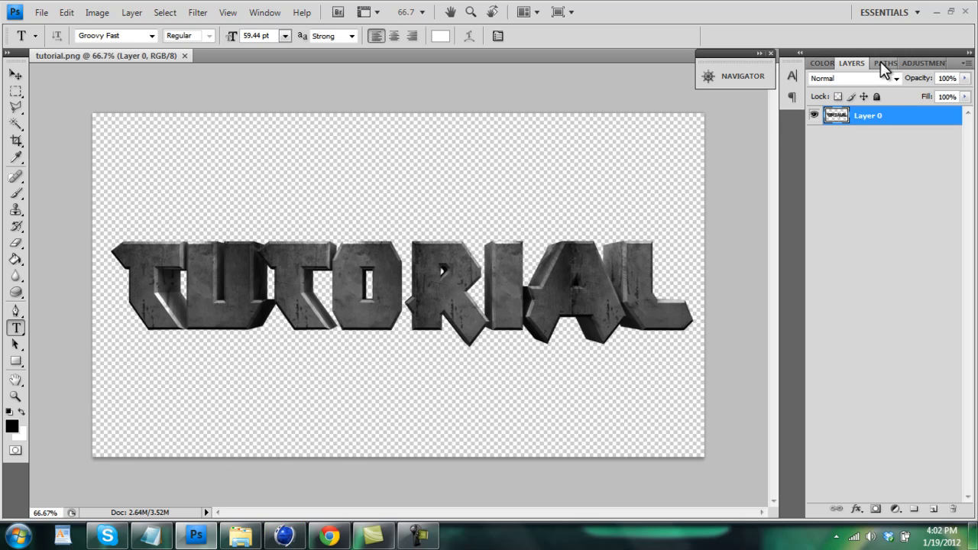
{"action": "mouse_move", "coordinate": [456, 245]}
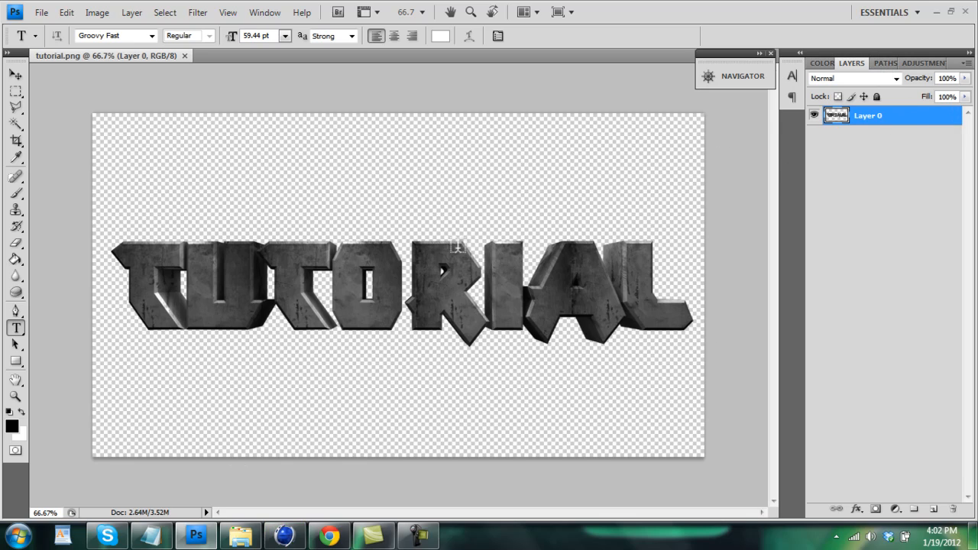
Bring up Blending Options on Layer 0 to reach the Layer Style dialog.
{"action": "right_click", "coordinate": [868, 116]}
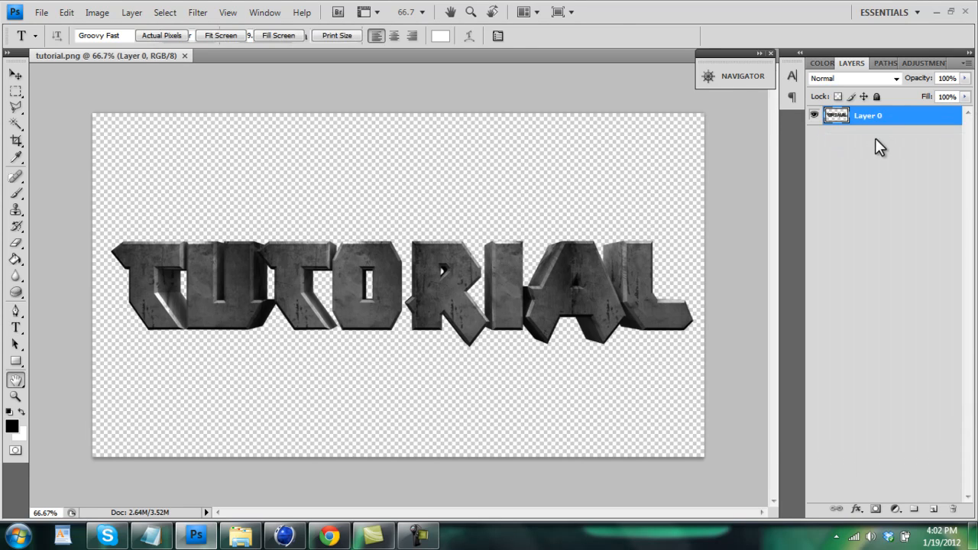
{"action": "left_click", "coordinate": [492, 339]}
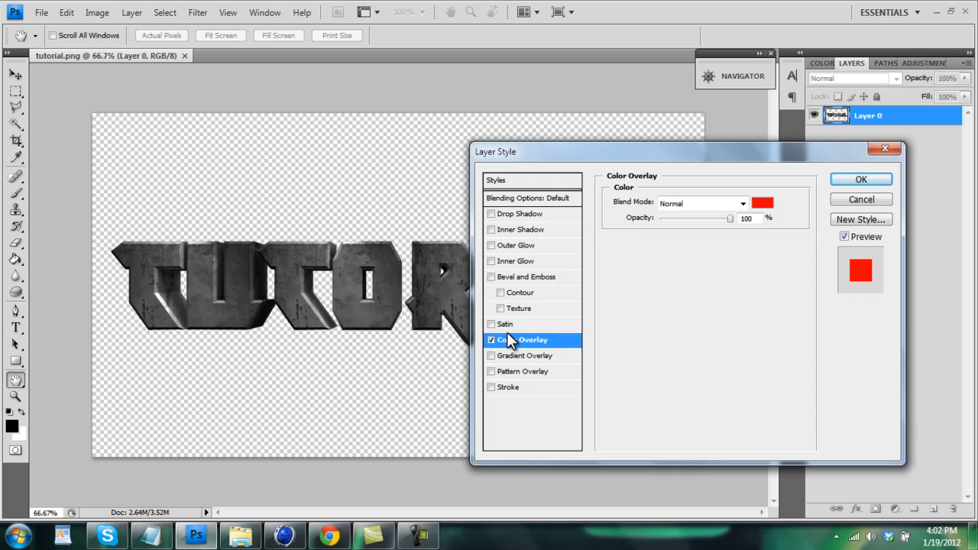
Enable a red Color Overlay in Overlay blend mode on the TUTORIAL layer and bring up its colour chooser.
{"action": "left_click", "coordinate": [492, 339]}
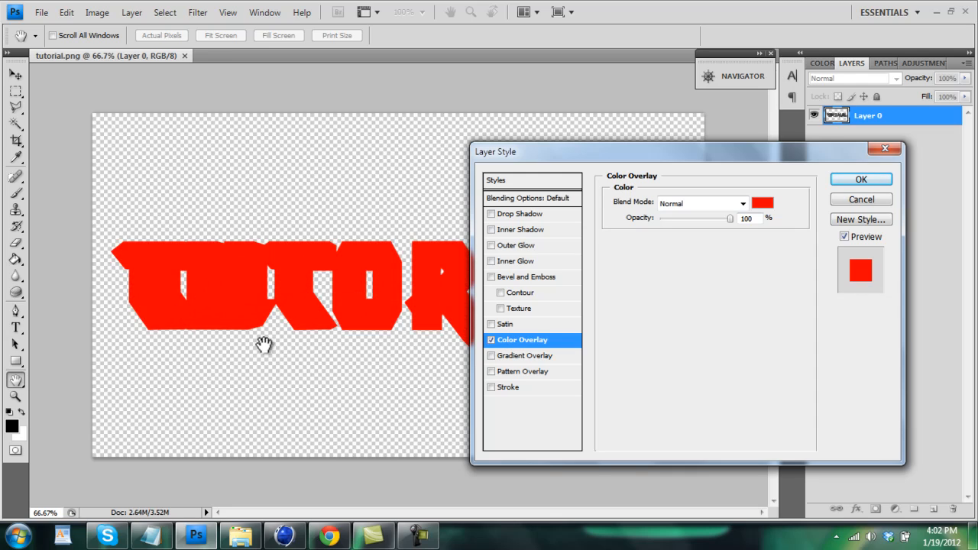
{"action": "mouse_move", "coordinate": [492, 300]}
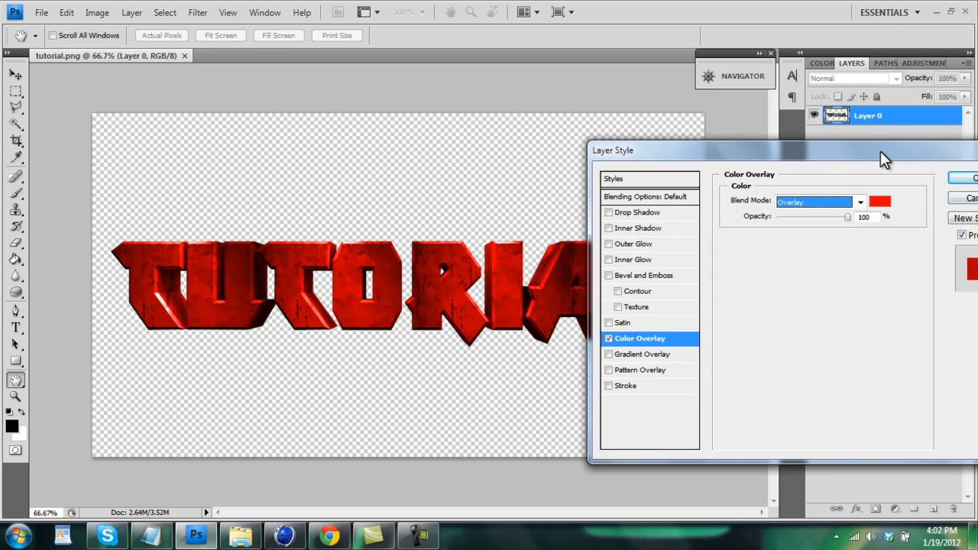
{"action": "left_click", "coordinate": [878, 202]}
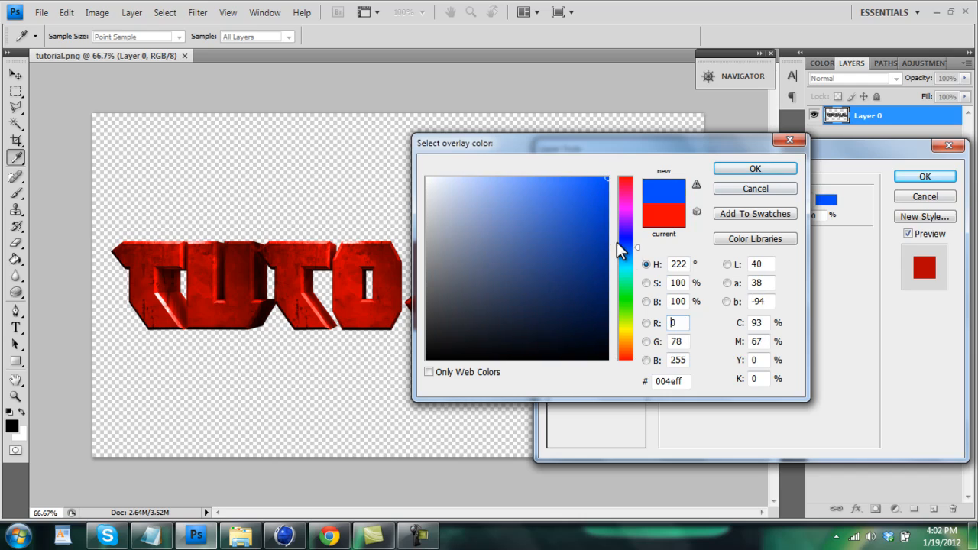
Preview dark, bright and light blue overlay shades, then cancel so the text stays red.
{"action": "left_click", "coordinate": [599, 278]}
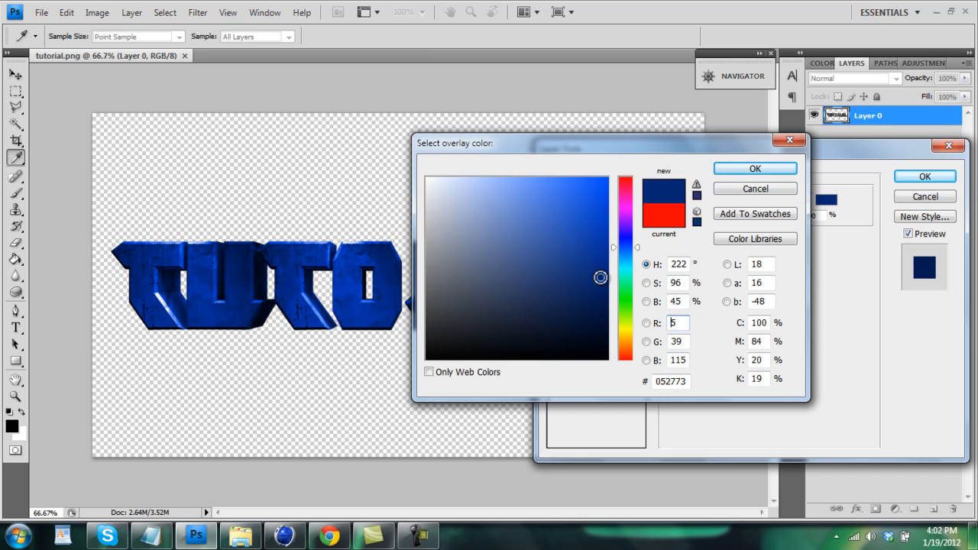
{"action": "left_click", "coordinate": [455, 189]}
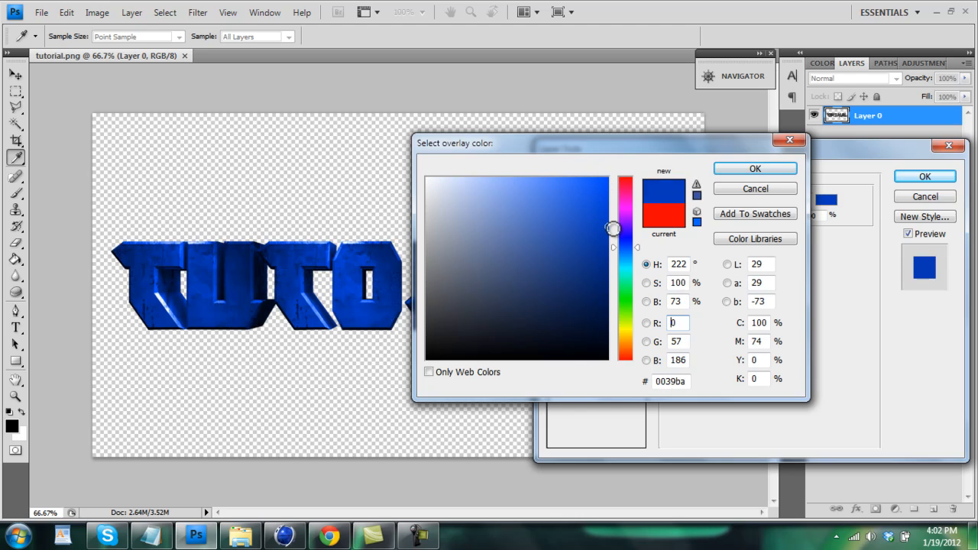
{"action": "left_click", "coordinate": [599, 187]}
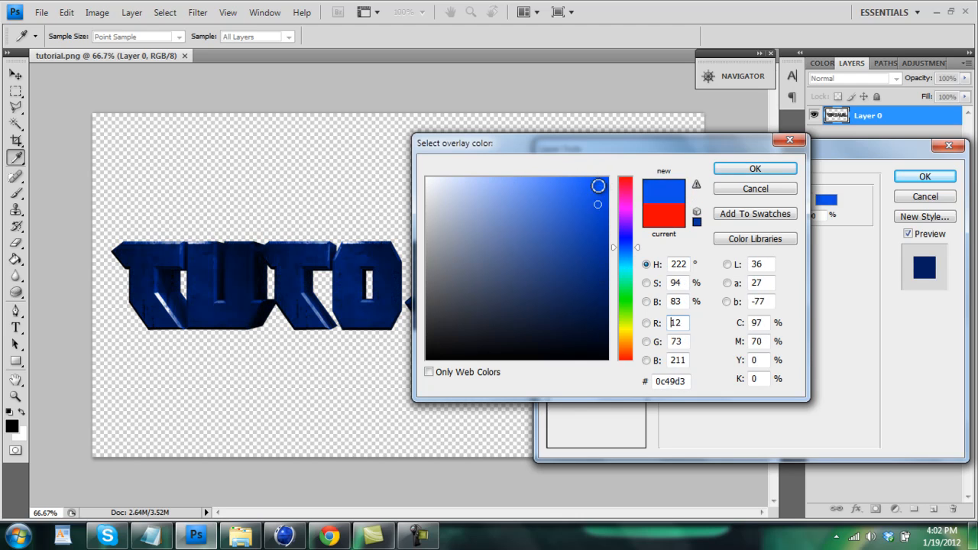
{"action": "left_click", "coordinate": [754, 168]}
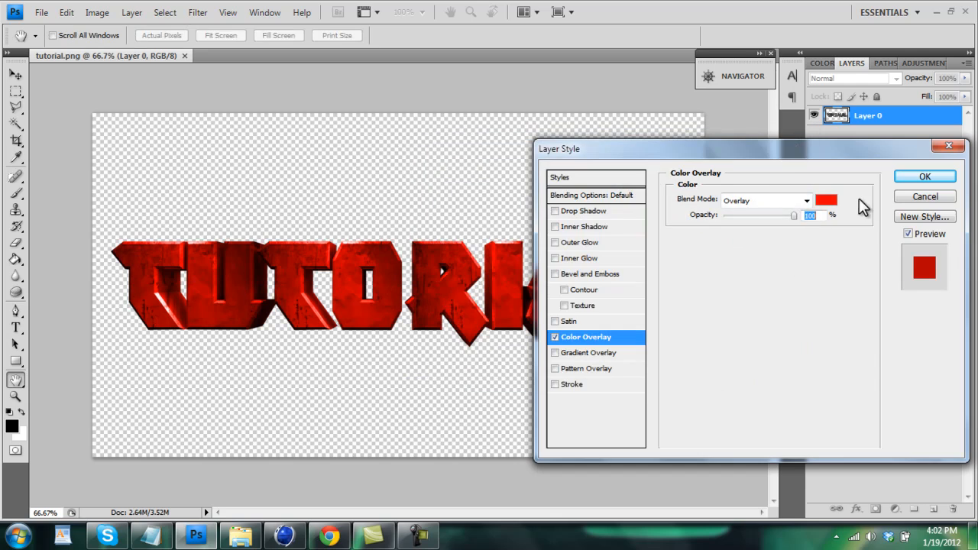